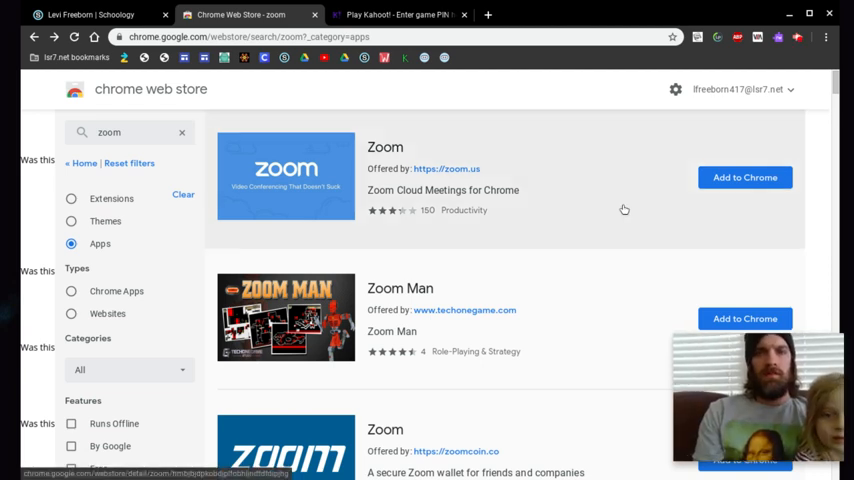
mouse_move(627, 375)
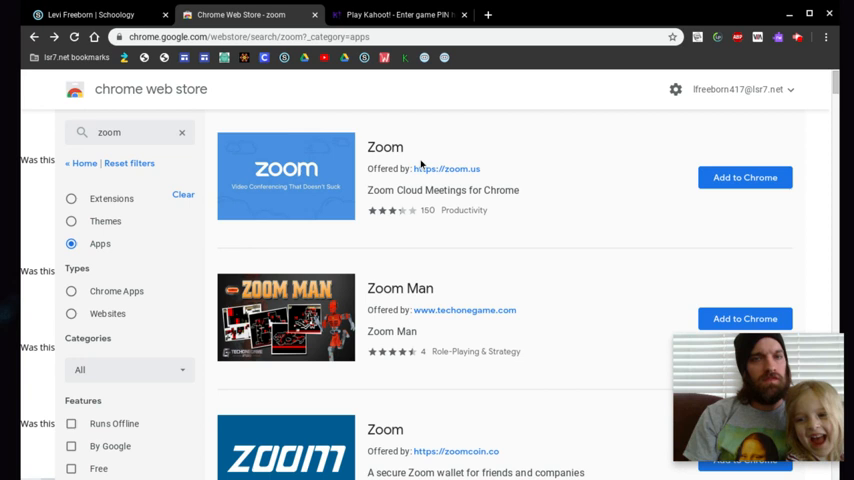
mouse_move(569, 186)
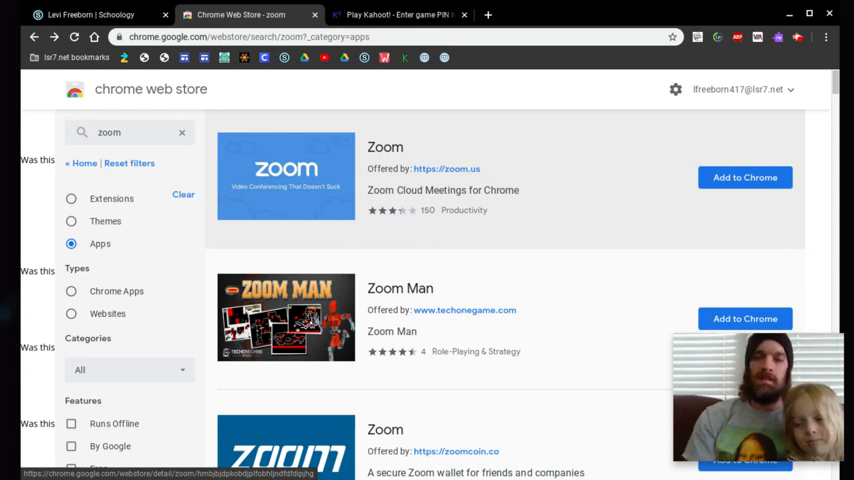
mouse_move(665, 168)
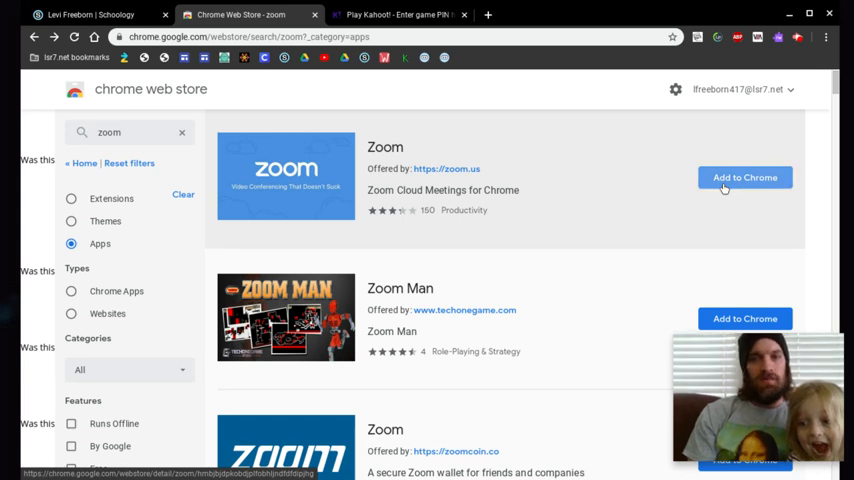
Install the official Zoom app from the Chrome Web Store and launch it.
left_click(745, 177)
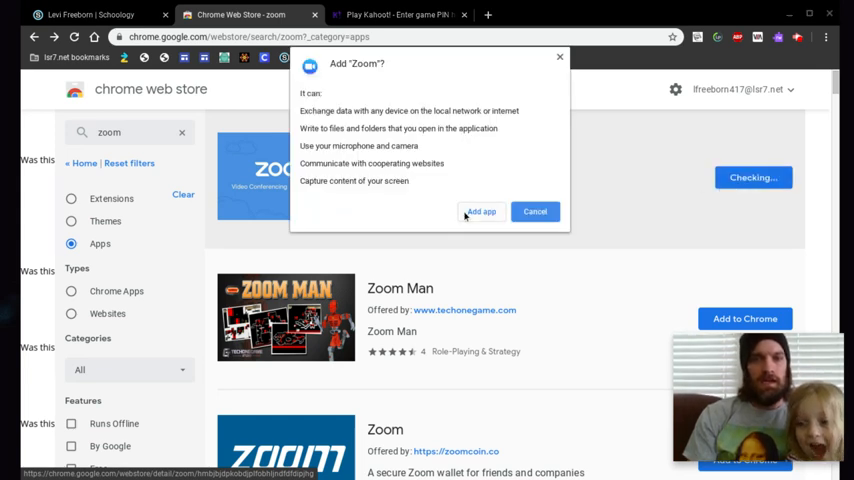
left_click(480, 211)
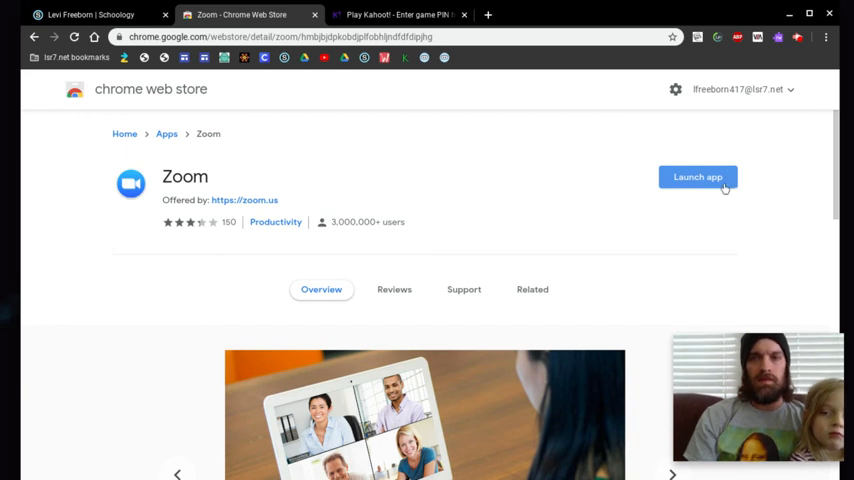
left_click(697, 177)
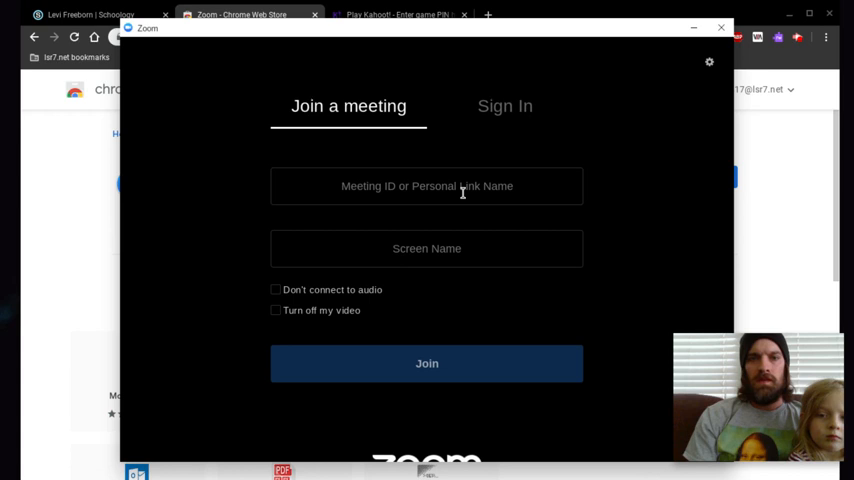
left_click(427, 186)
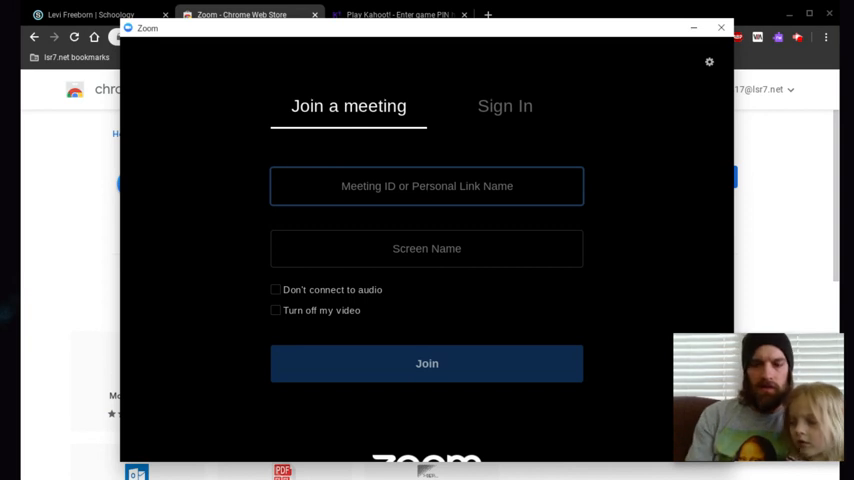
type("403")
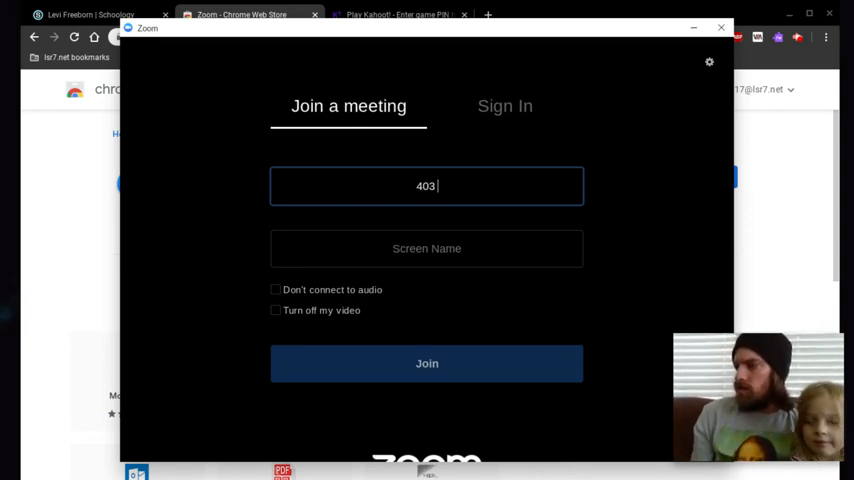
type("2")
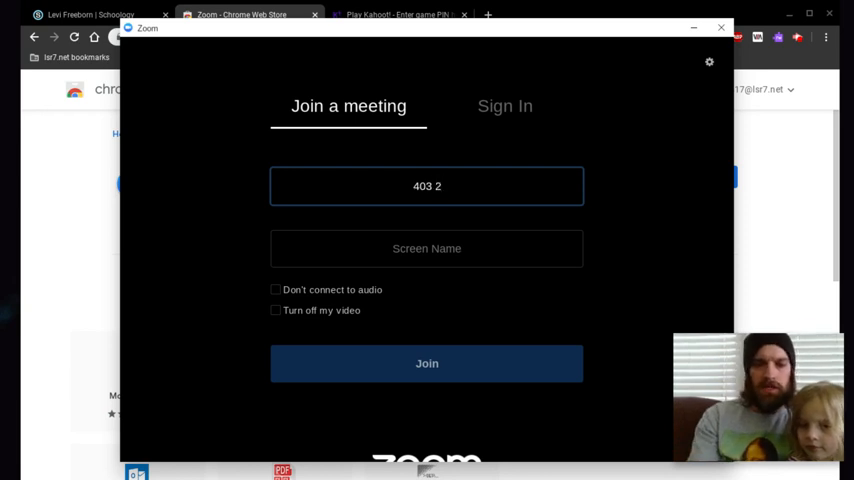
type("97")
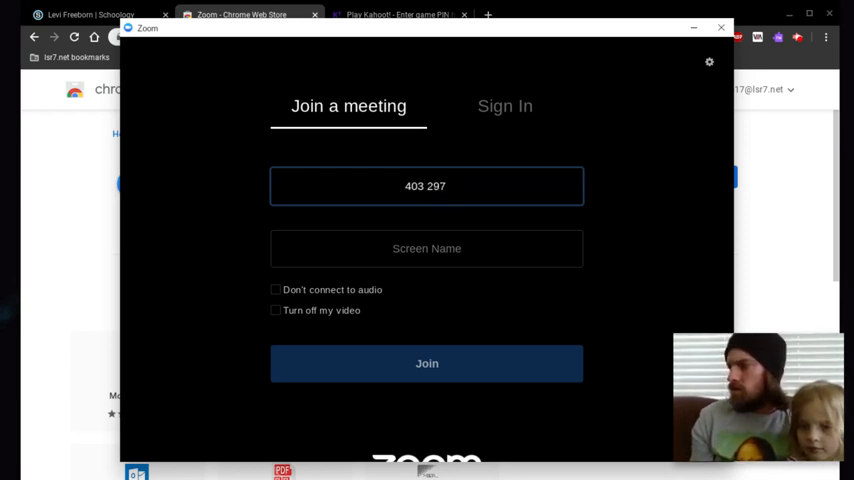
type("914")
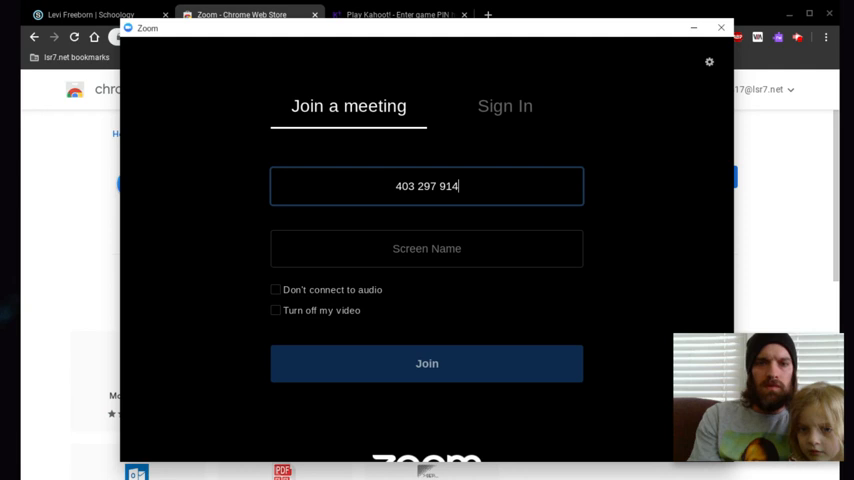
left_click(427, 248)
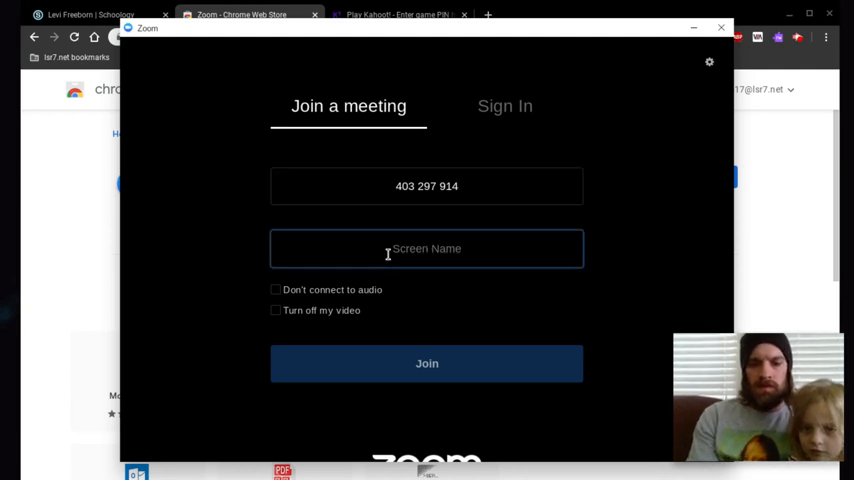
type("Levi")
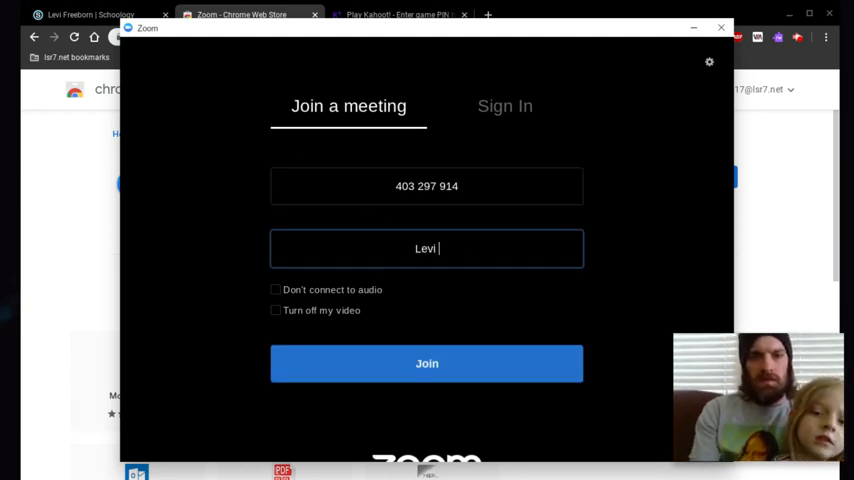
type("Freeborn")
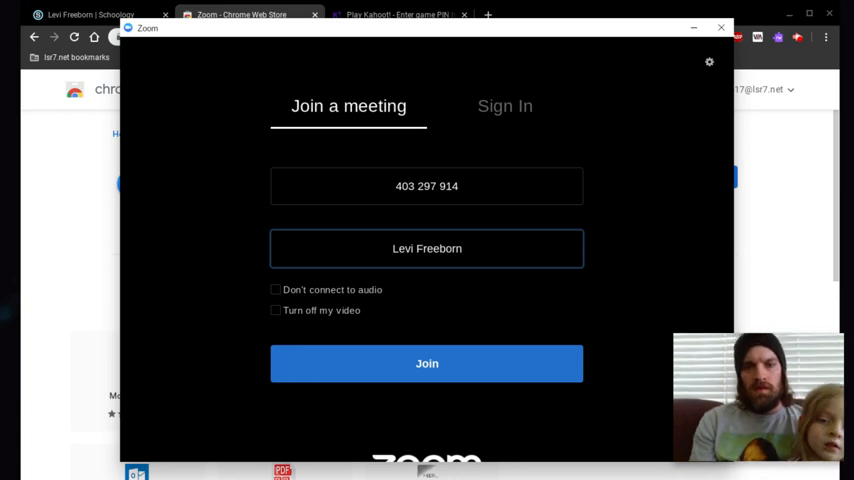
left_click(426, 363)
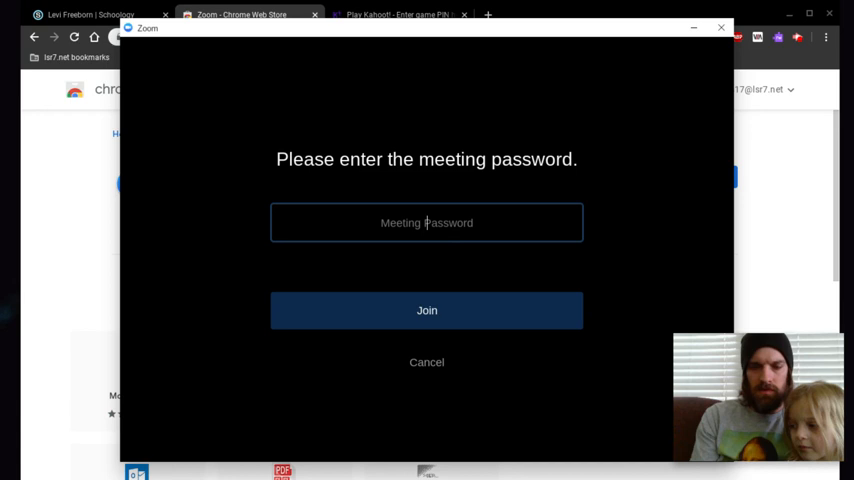
Enter the meeting password and submit it to reach the video preview.
type("123")
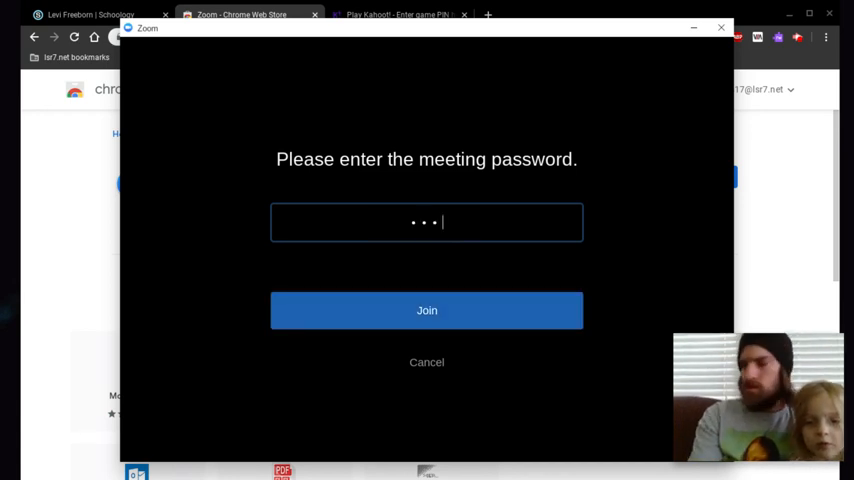
type("*")
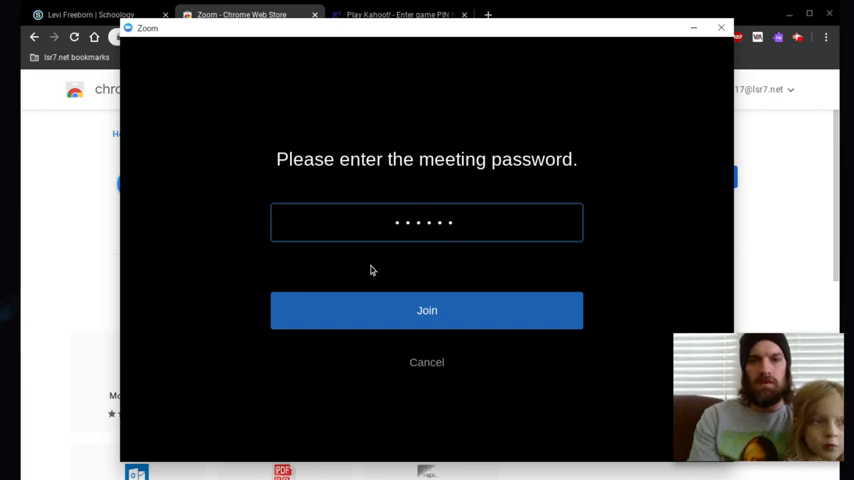
left_click(426, 310)
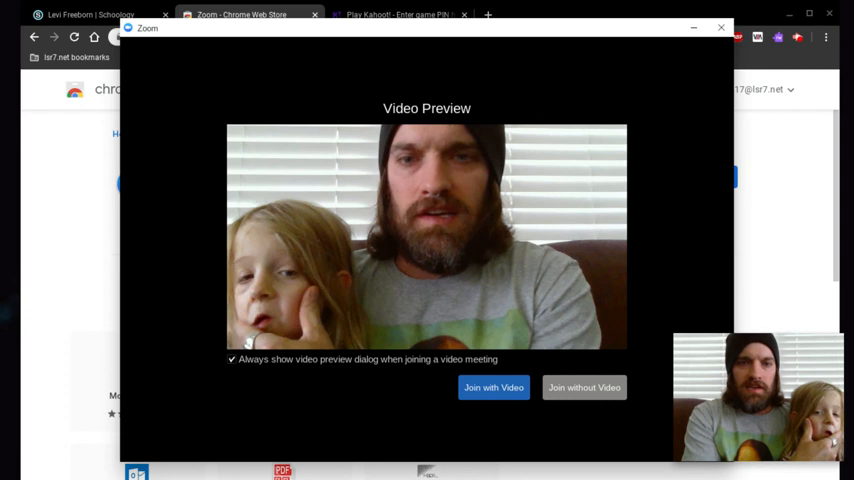
Join the meeting without sending video.
left_click(493, 387)
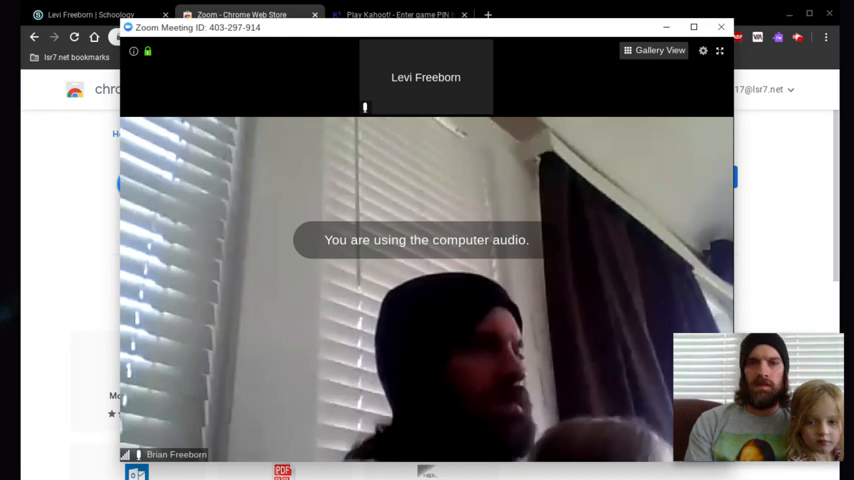
mouse_move(520, 147)
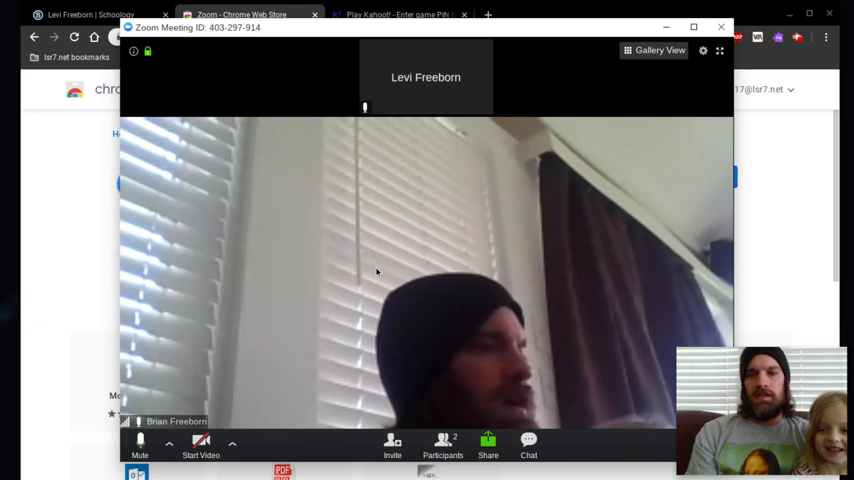
mouse_move(506, 213)
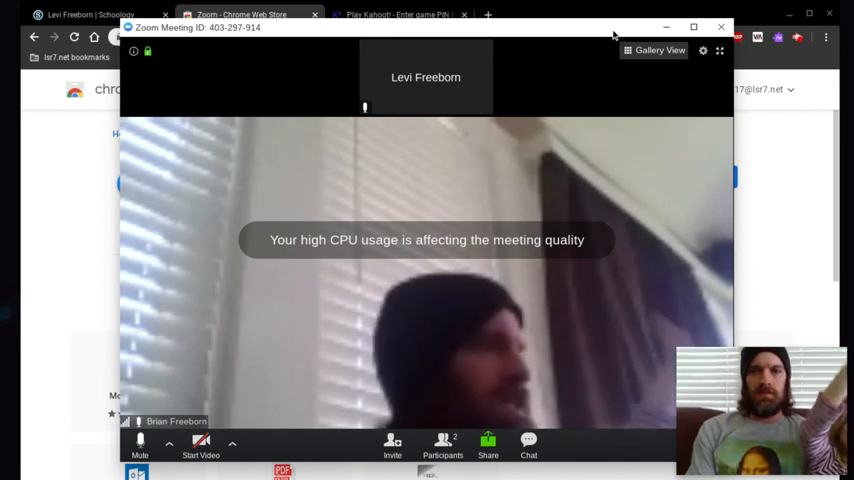
Dock Zoom to half the screen and bring up the Kahoot join page beside it.
left_click(721, 27)
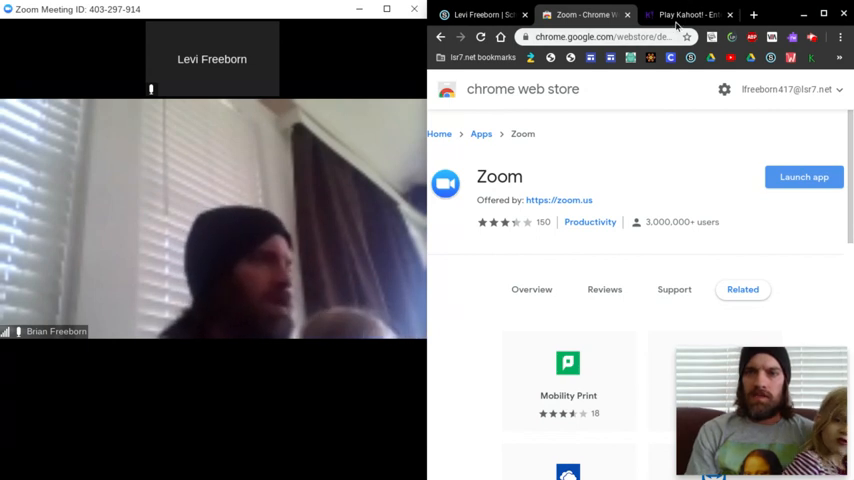
left_click(685, 14)
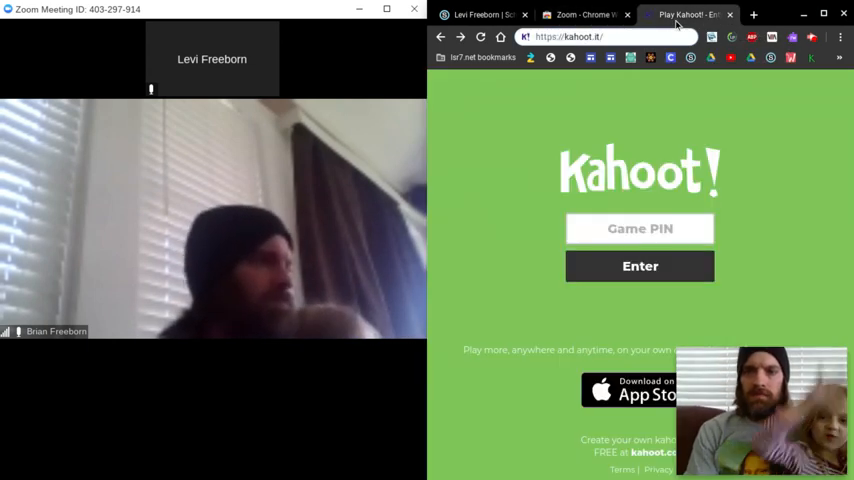
left_click(590, 37)
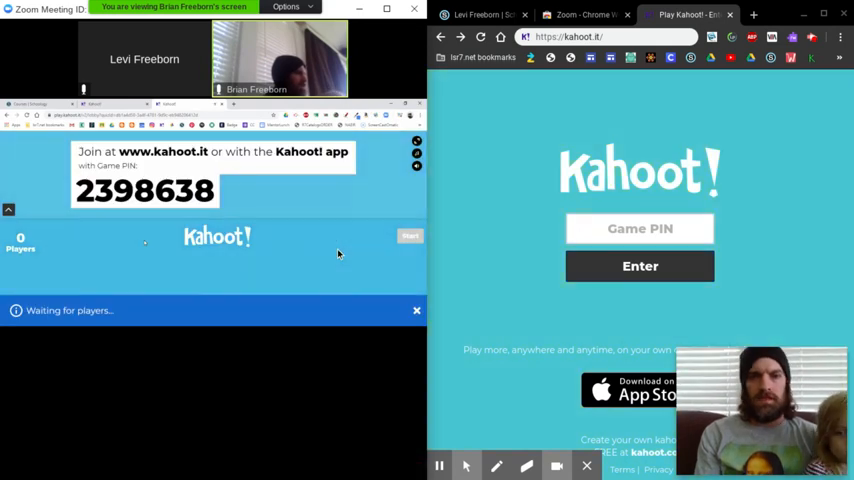
Submit game PIN 2398638 and fill in nickname Levi.
left_click(640, 228)
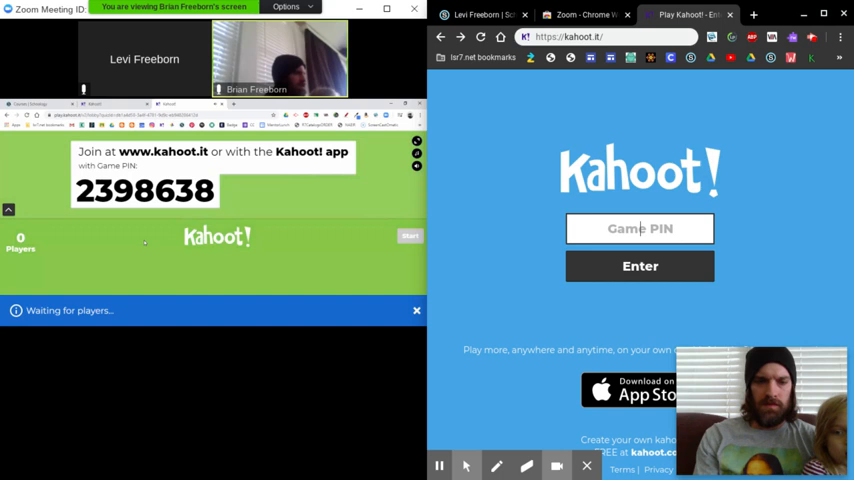
type("239")
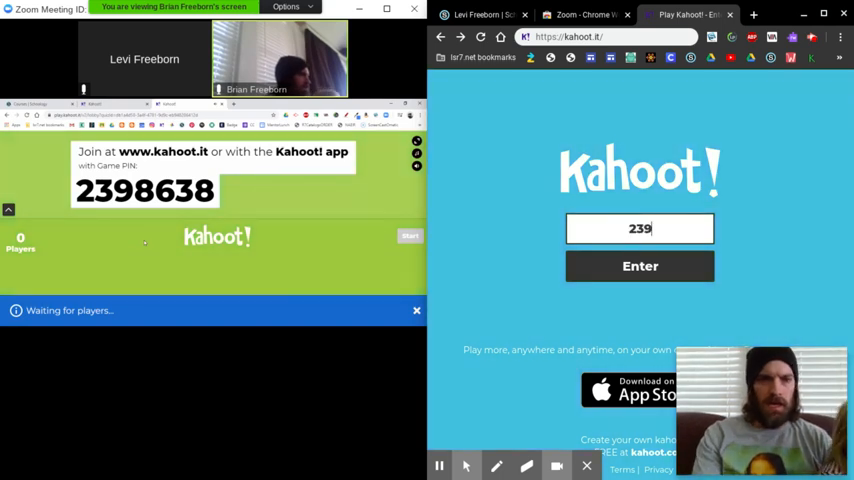
type("8")
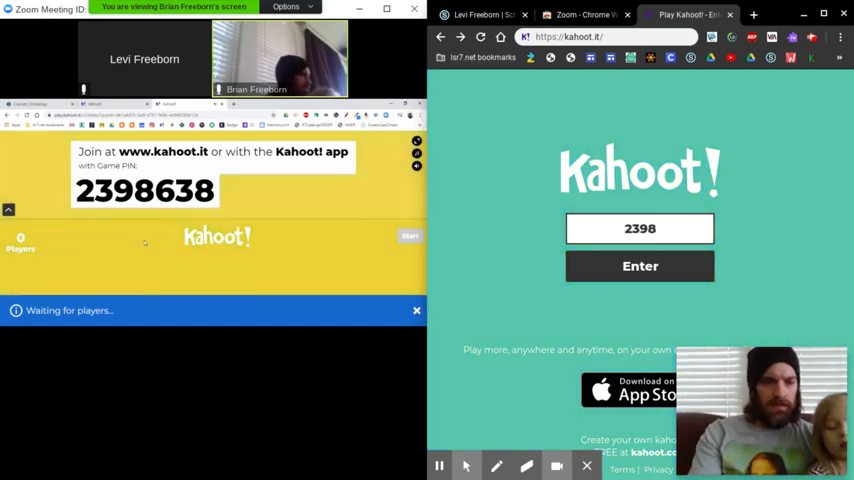
type("638")
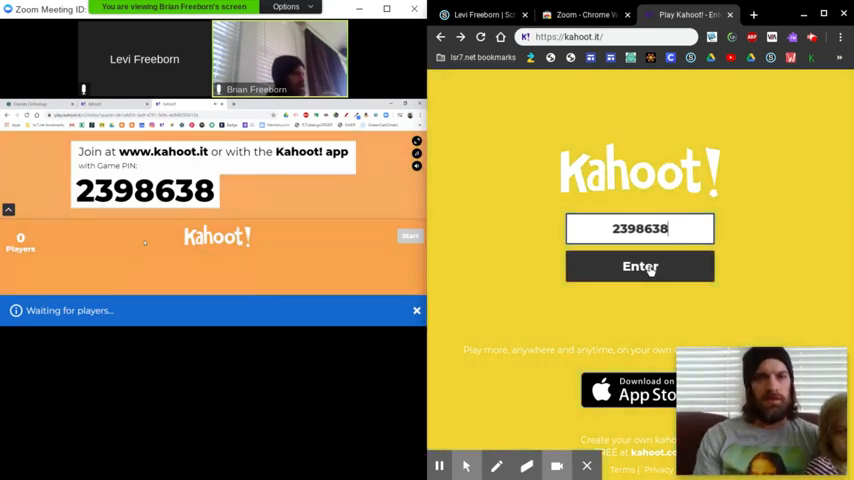
left_click(640, 266)
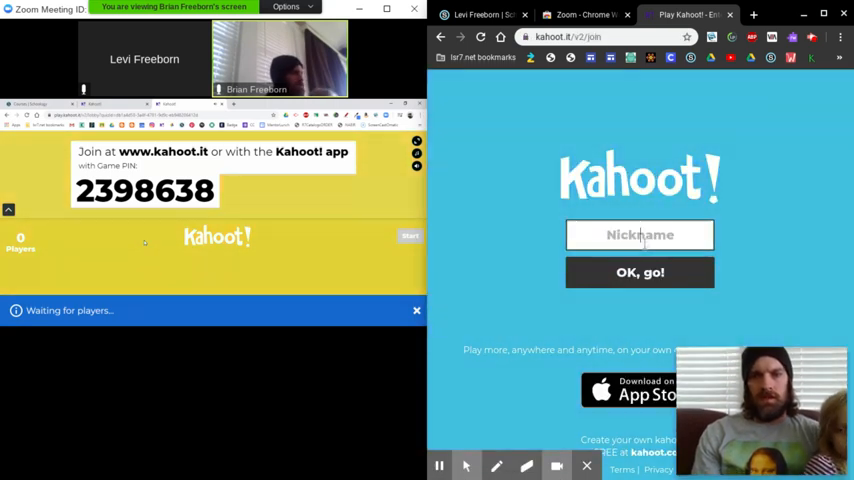
type("Levi")
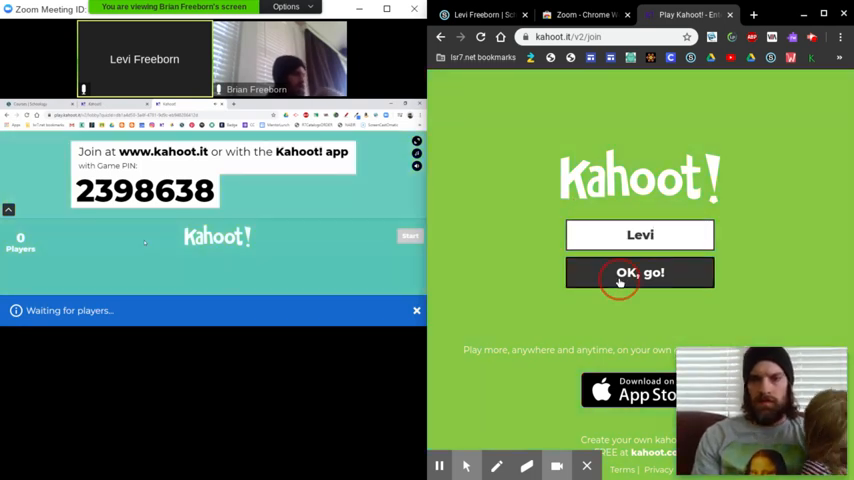
Join the Kahoot game as Levi.
left_click(640, 272)
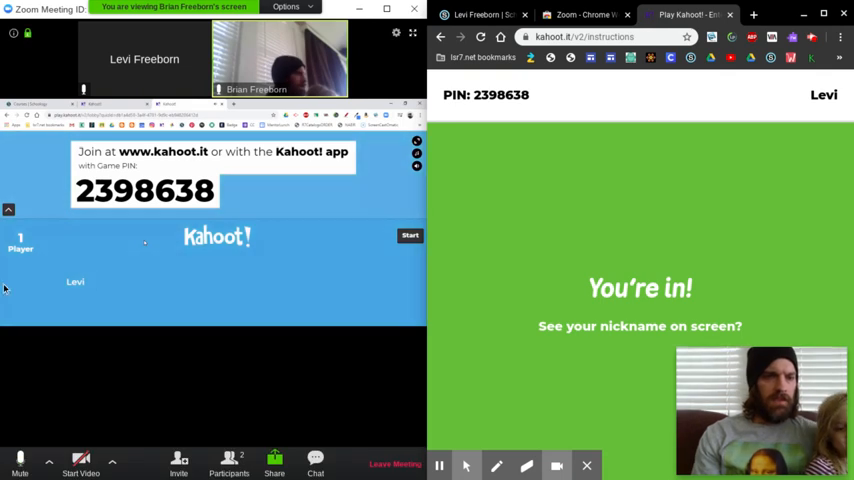
mouse_move(122, 263)
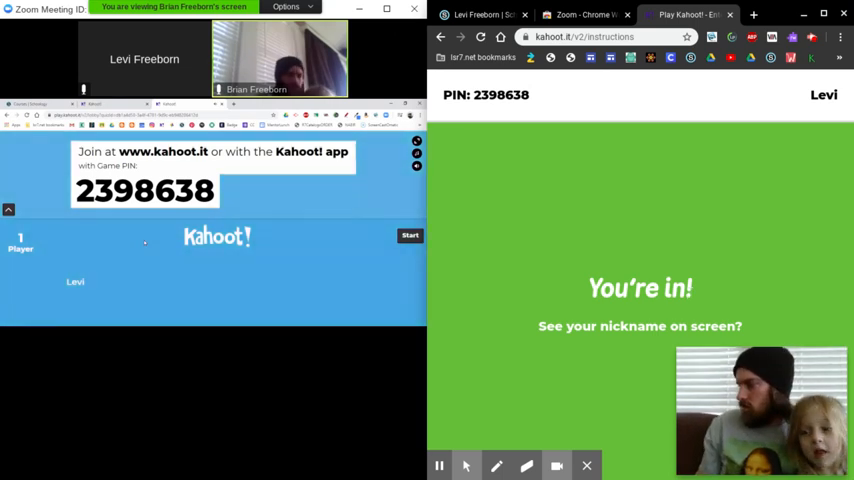
Answer the first question with Dexter, earning 710 points.
left_click(409, 235)
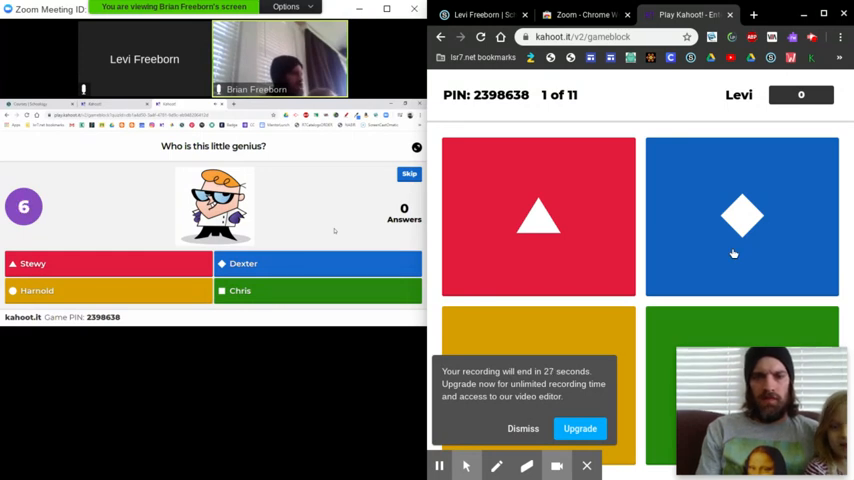
left_click(742, 217)
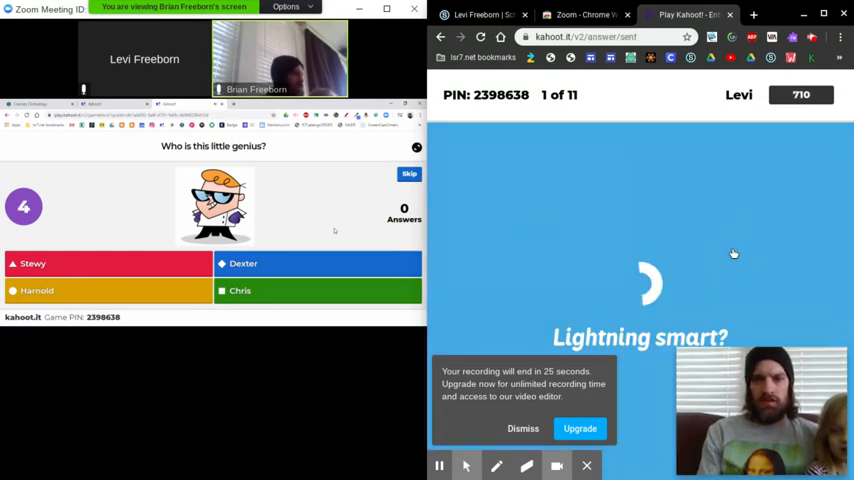